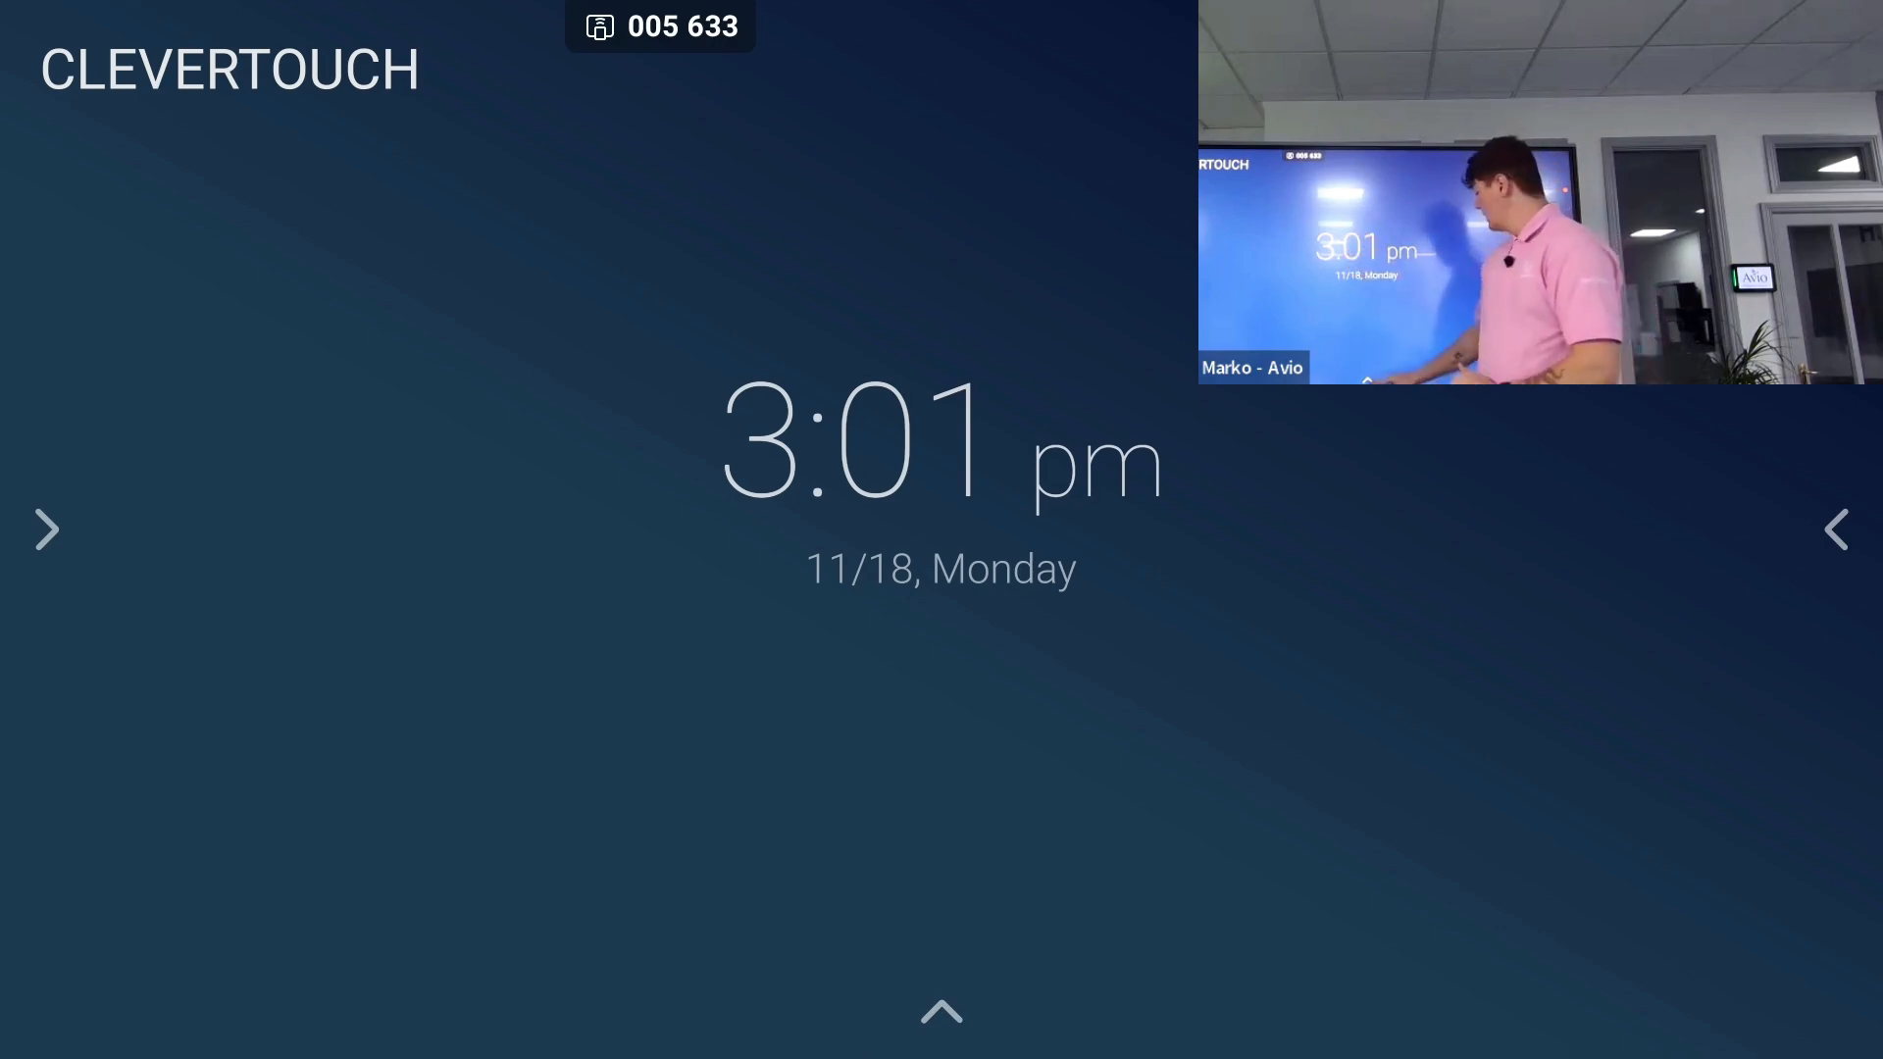
Open the General Setting panel with brightness at full, then toggle Eye Care on and off
{"action": "left_click", "coordinate": [941, 1010]}
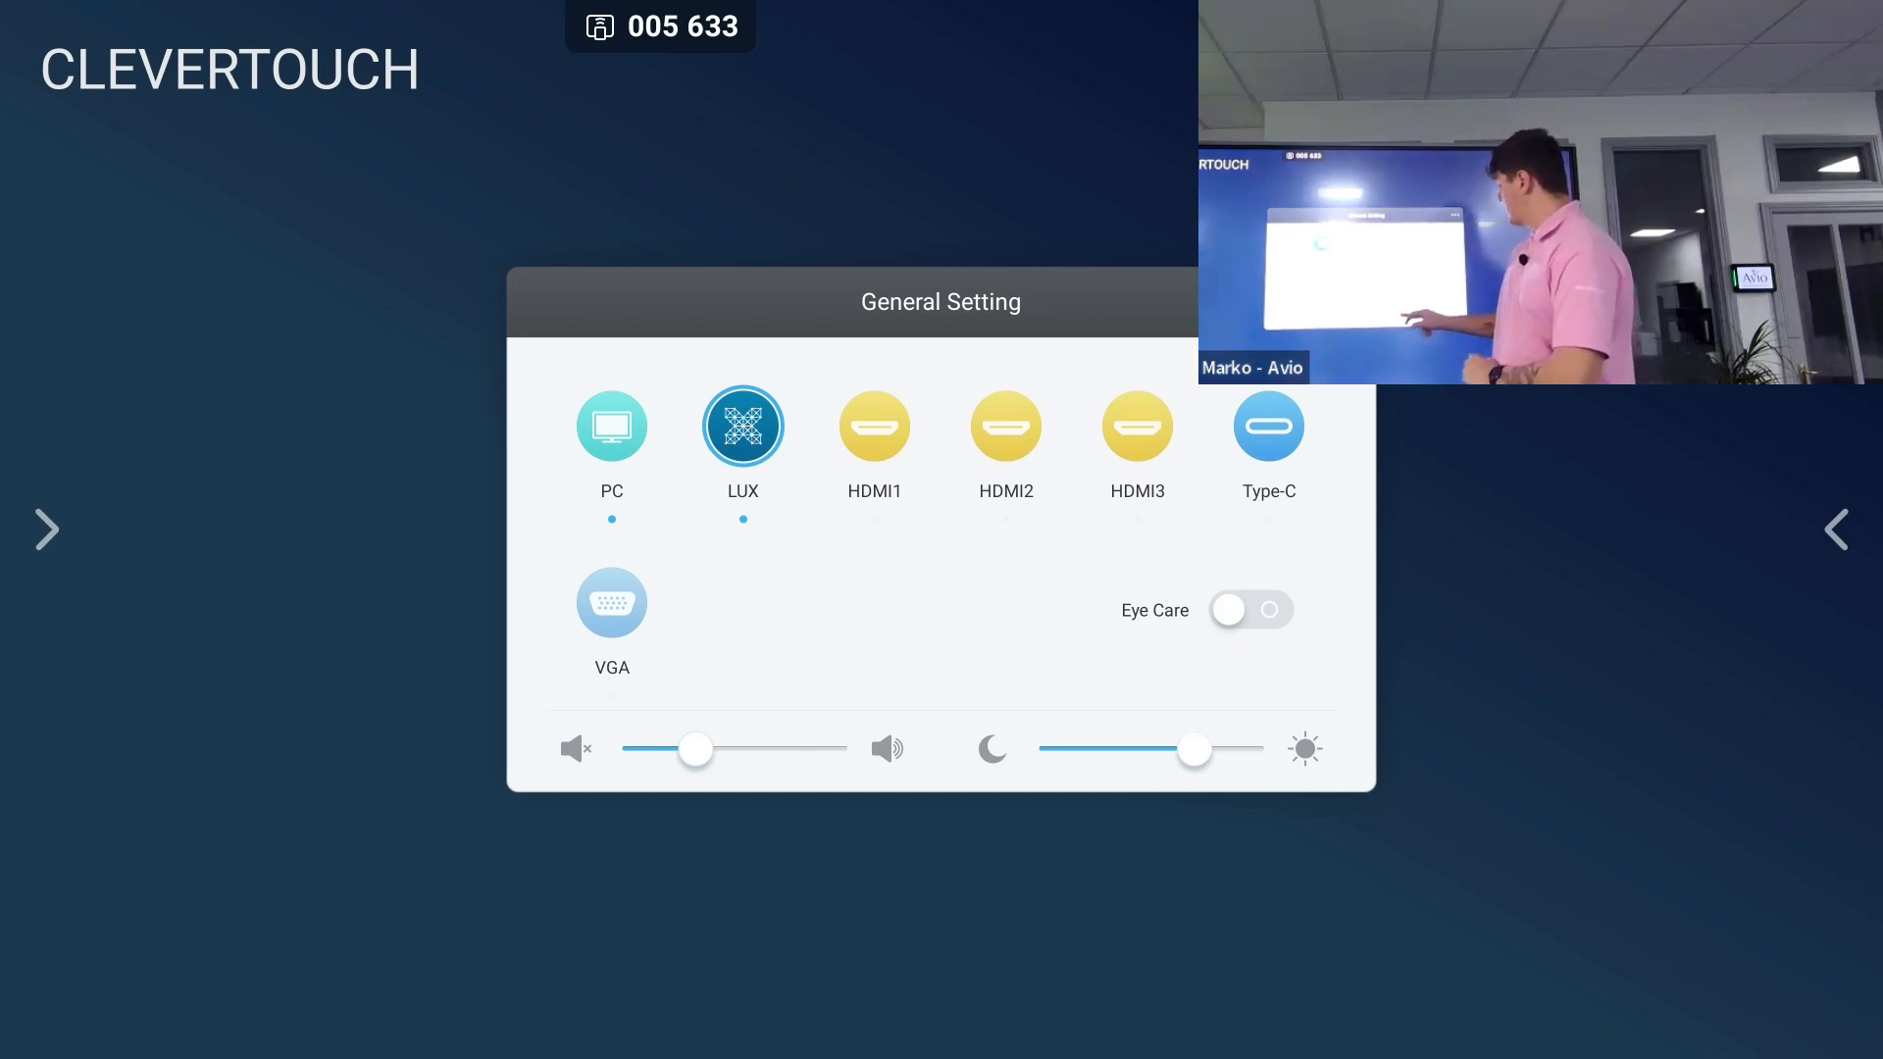
{"action": "left_click", "coordinate": [1248, 609]}
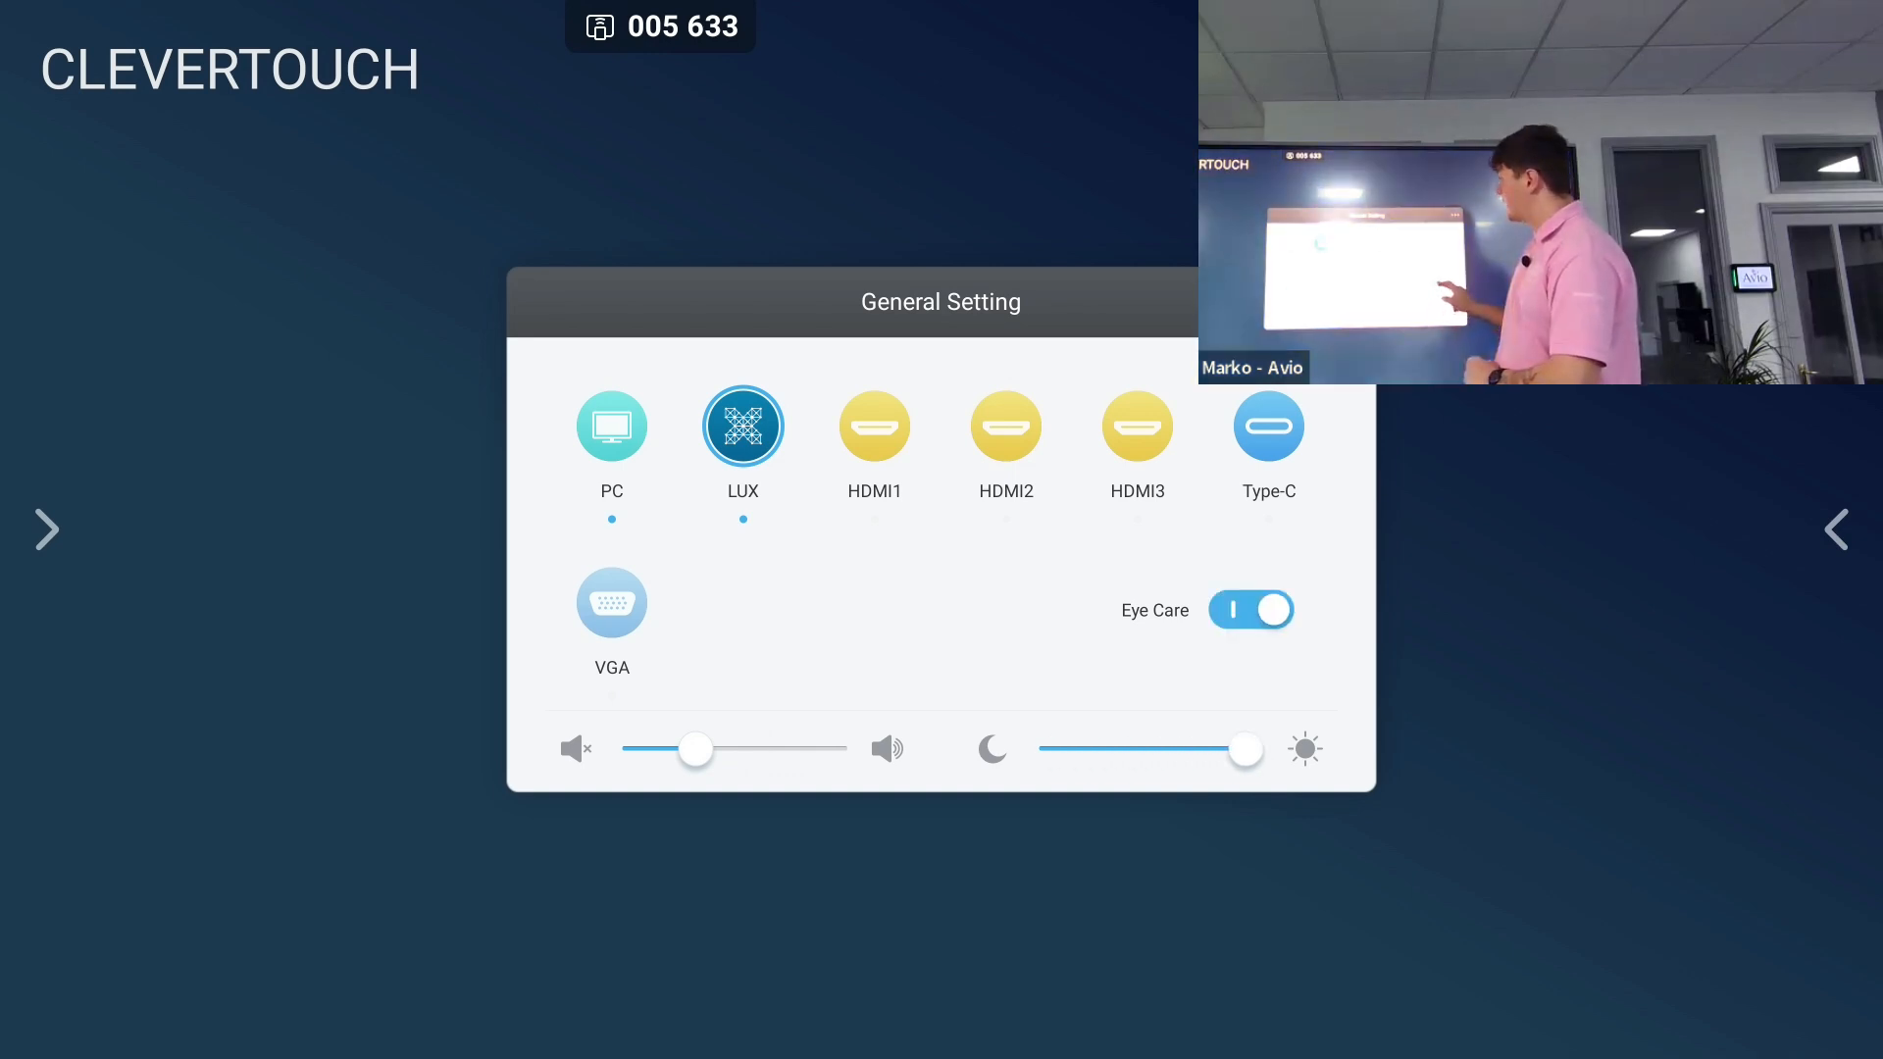
{"action": "left_click", "coordinate": [1250, 610]}
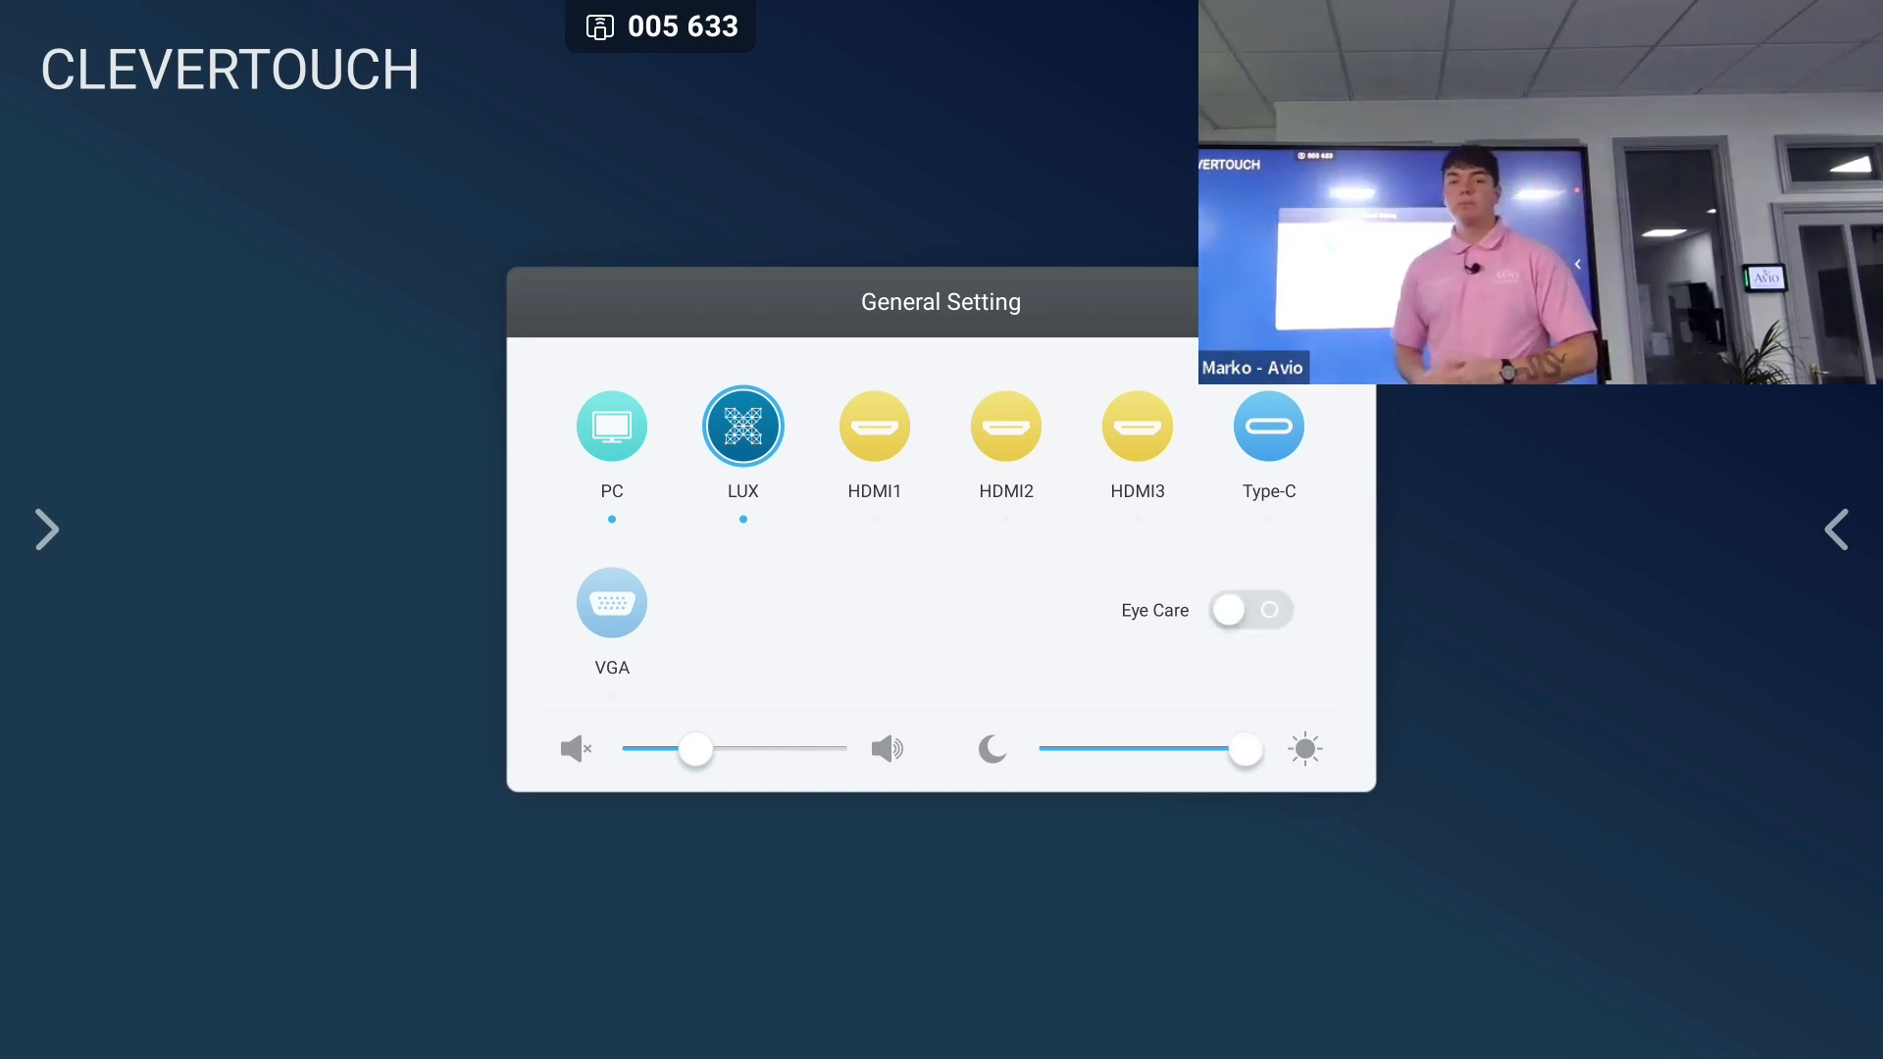